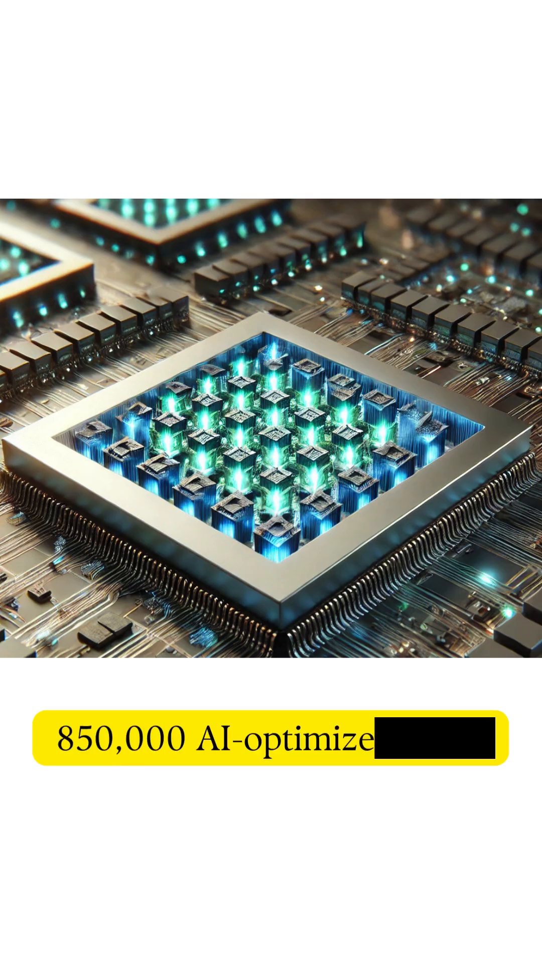
pyautogui.write('d cores.')
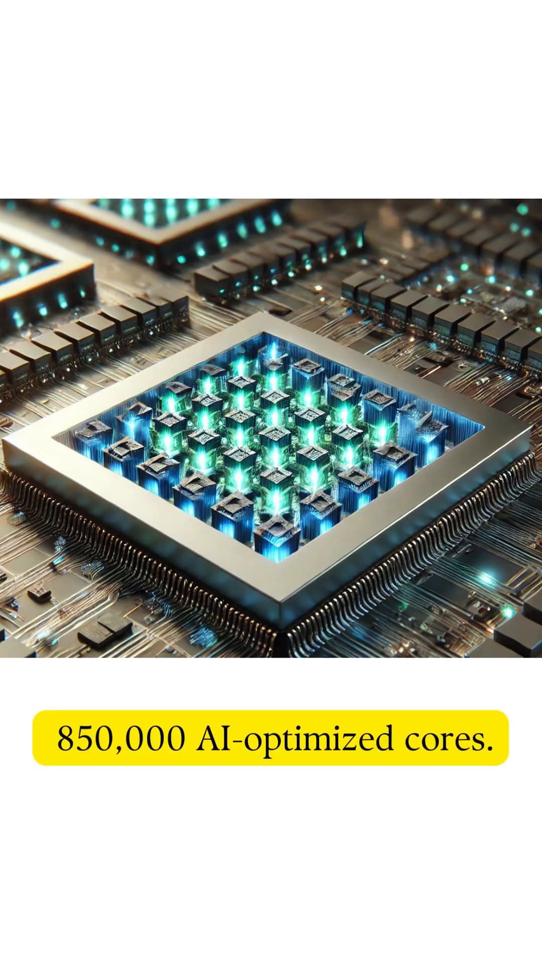